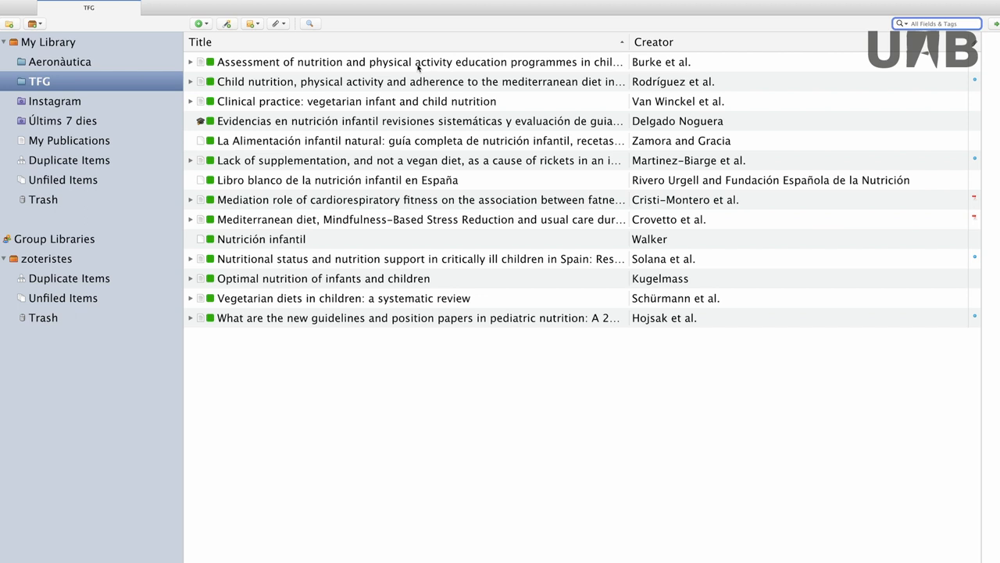
Select the four references: Assessment of nutrition, Clinical practice, Mediation role and Vegetarian diets
left_click(420, 62)
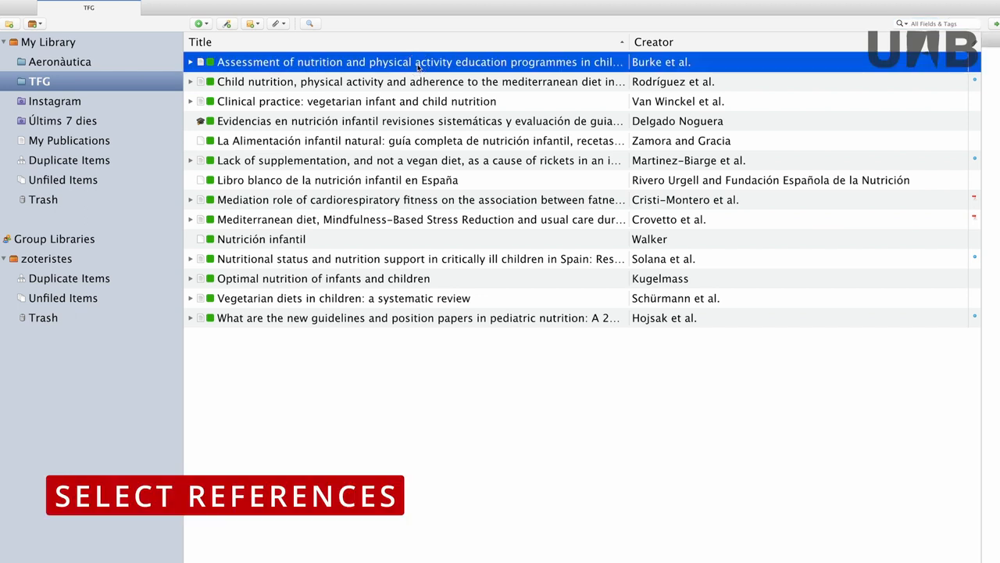
mouse_move(365, 164)
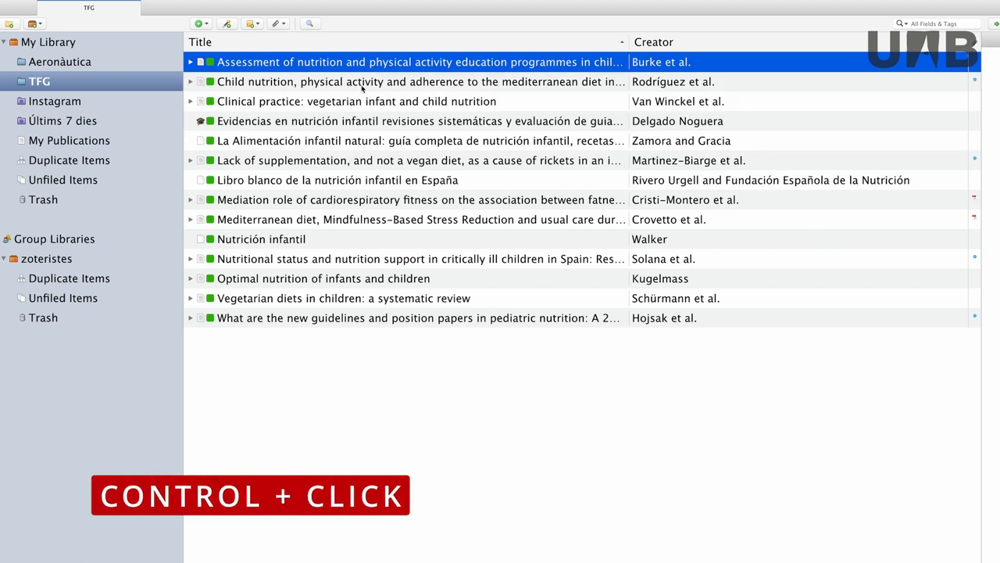
left_click(356, 100)
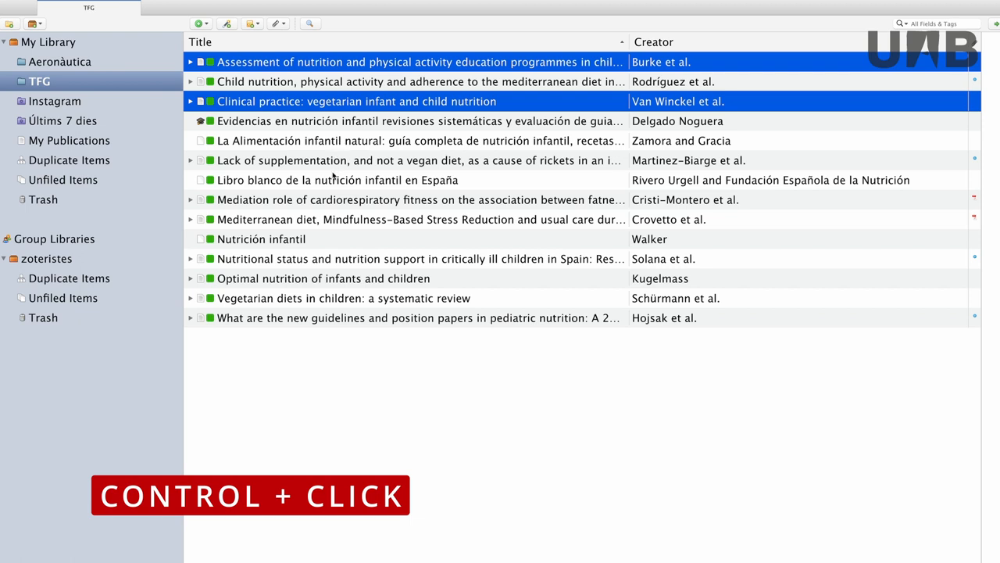
left_click(419, 200)
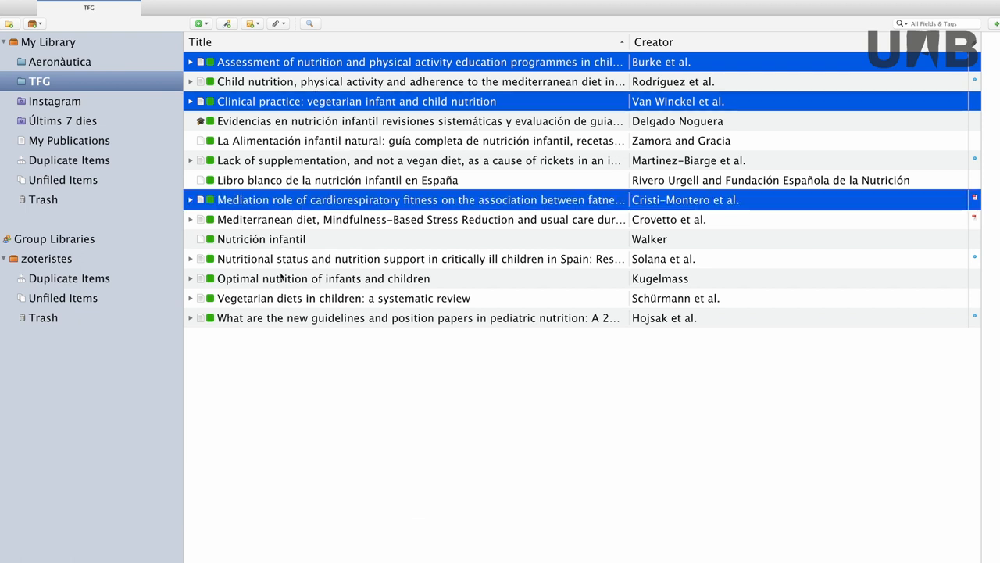
left_click(342, 297)
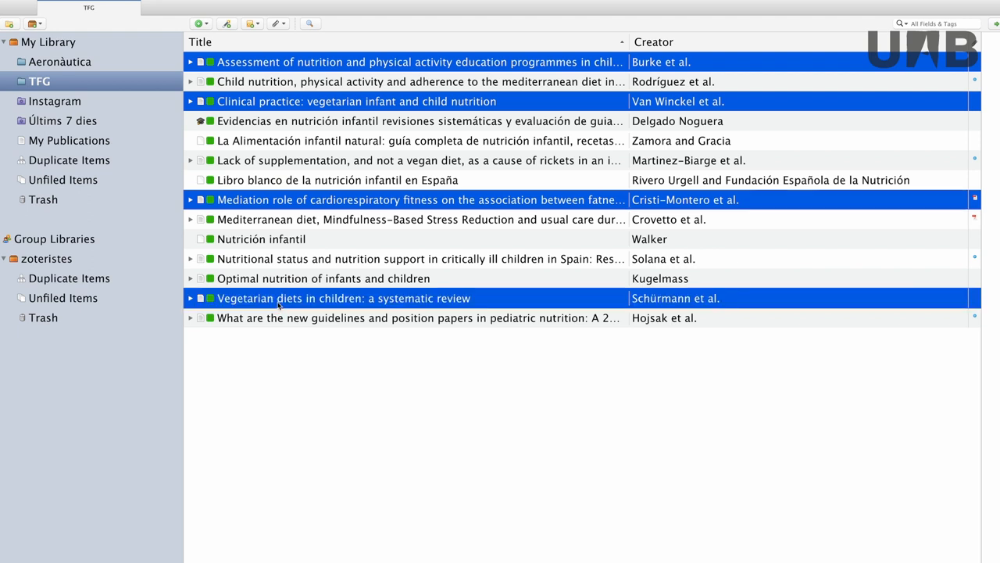
Start Create Bibliography from Items for the selected references
right_click(342, 297)
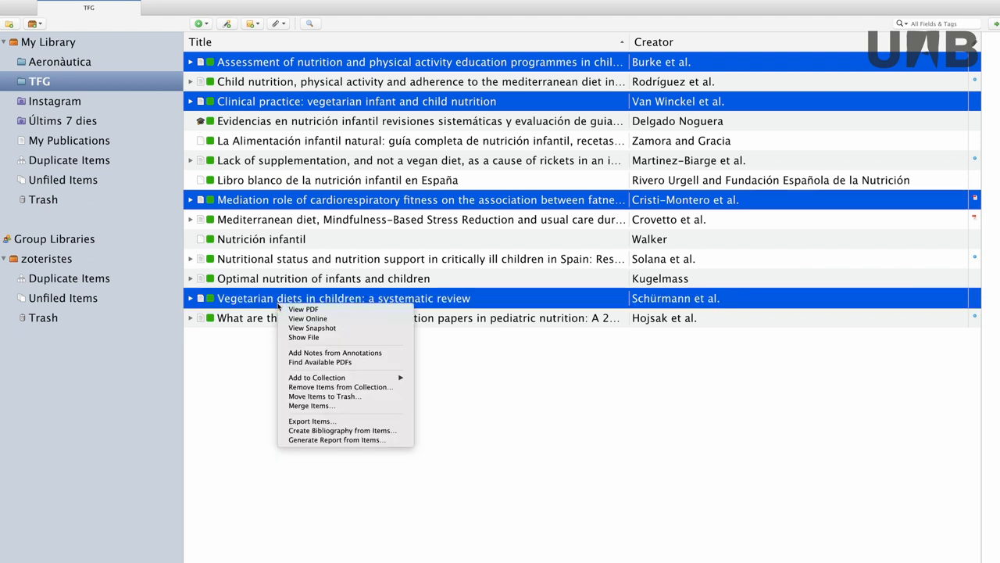
mouse_move(342, 431)
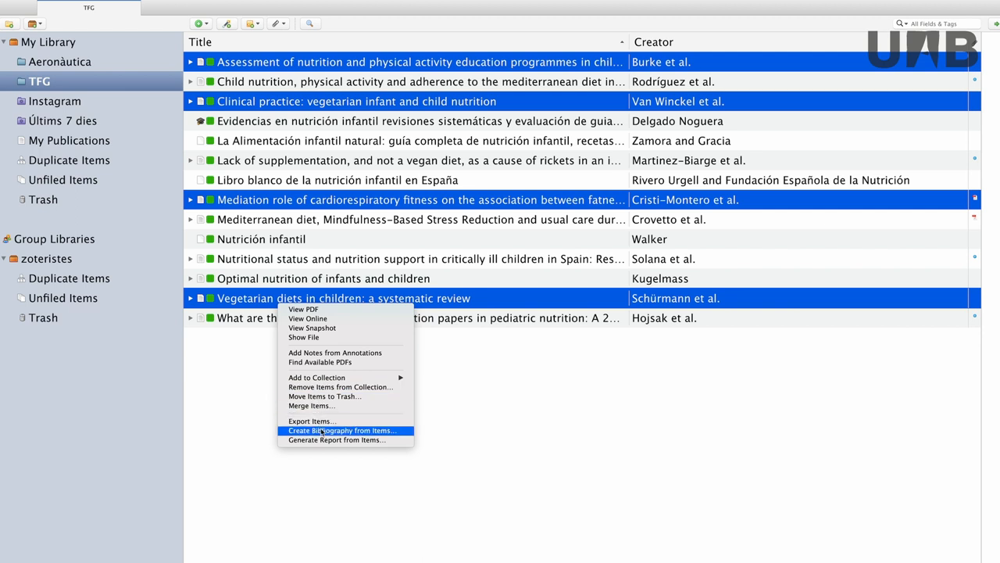
left_click(342, 430)
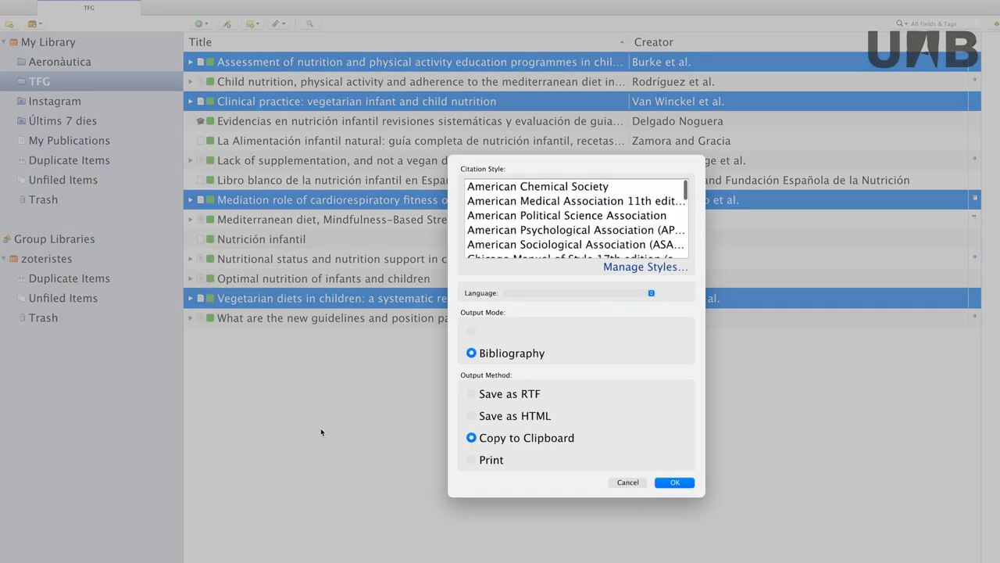
Choose American Psychological Association as the citation style
left_click(575, 228)
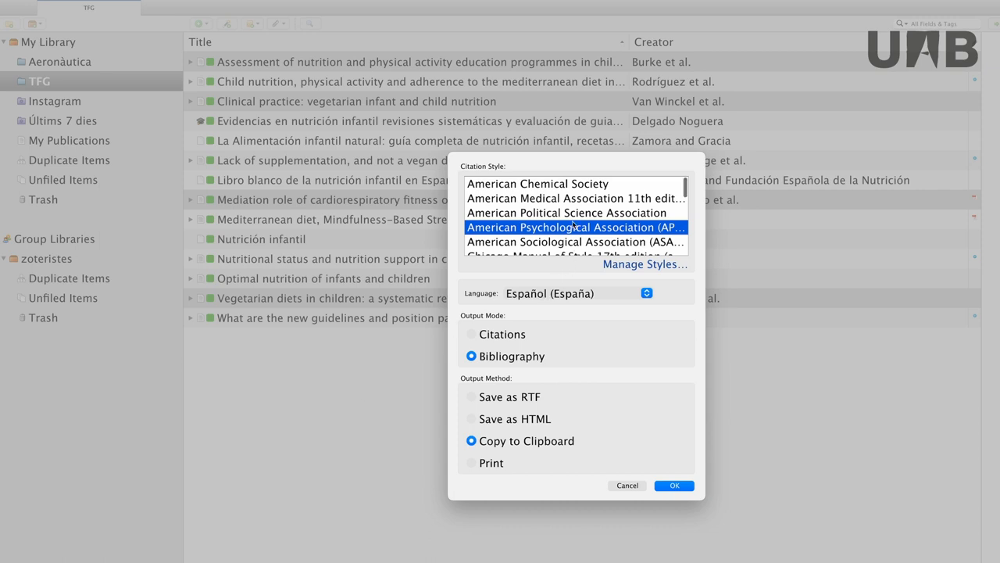
scroll("down", 3)
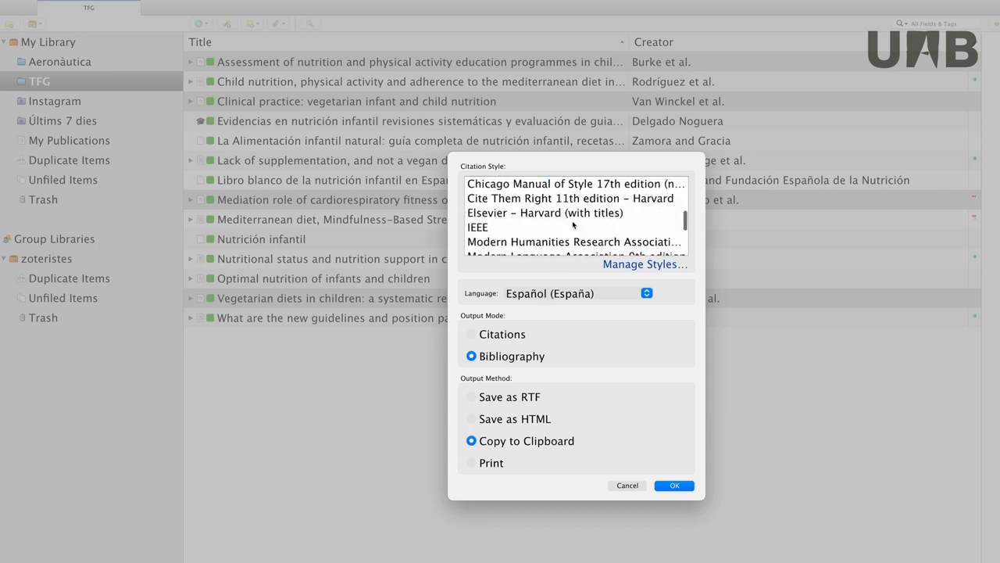
left_click(575, 226)
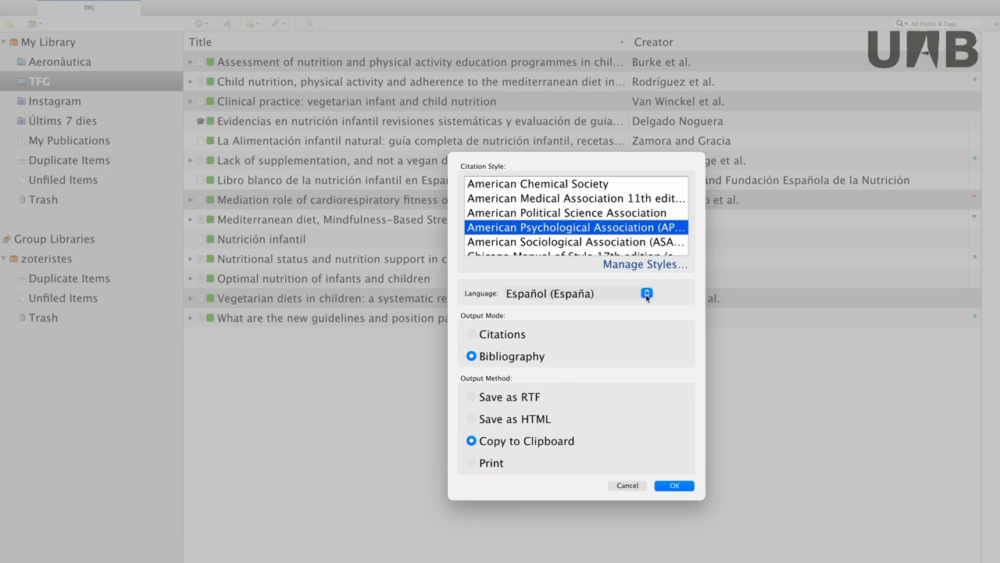
Change the bibliography language from Spanish (Spain) to English (UK)
left_click(647, 294)
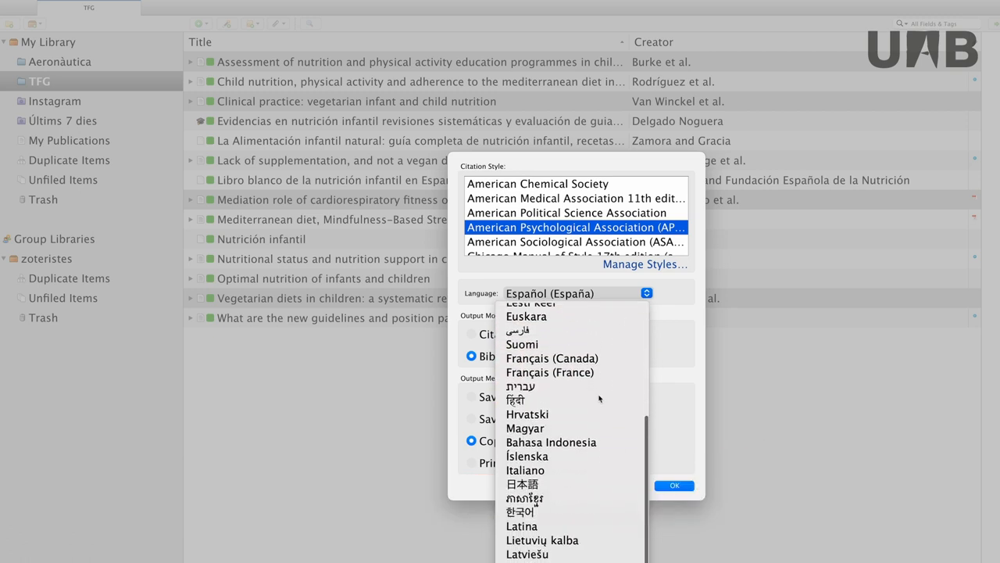
scroll("down", 3)
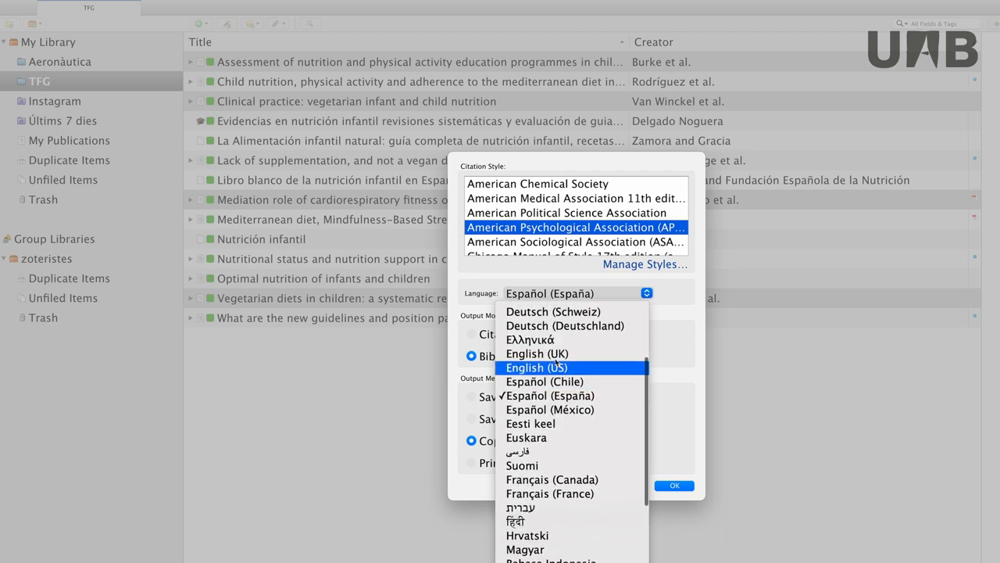
left_click(536, 353)
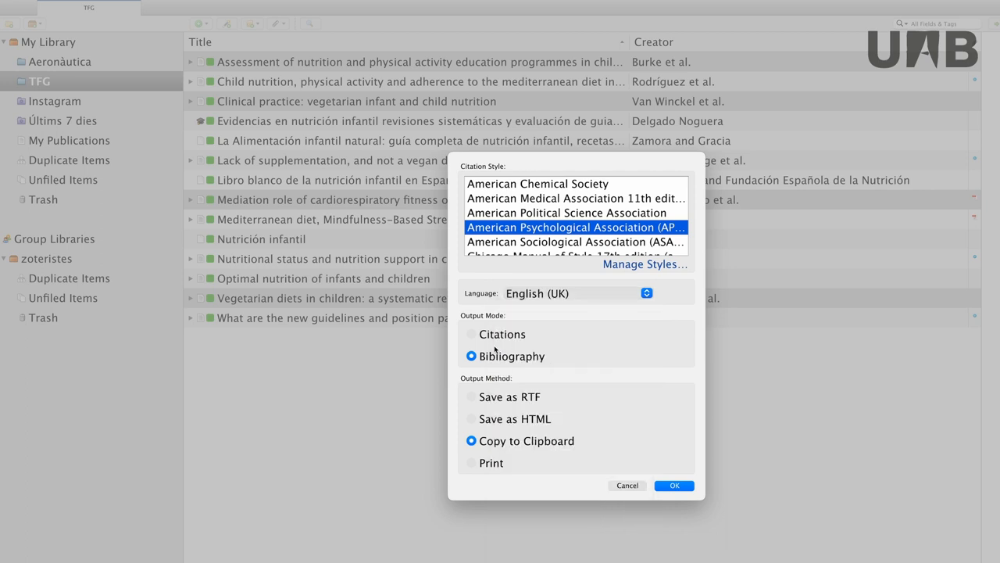
left_click(472, 334)
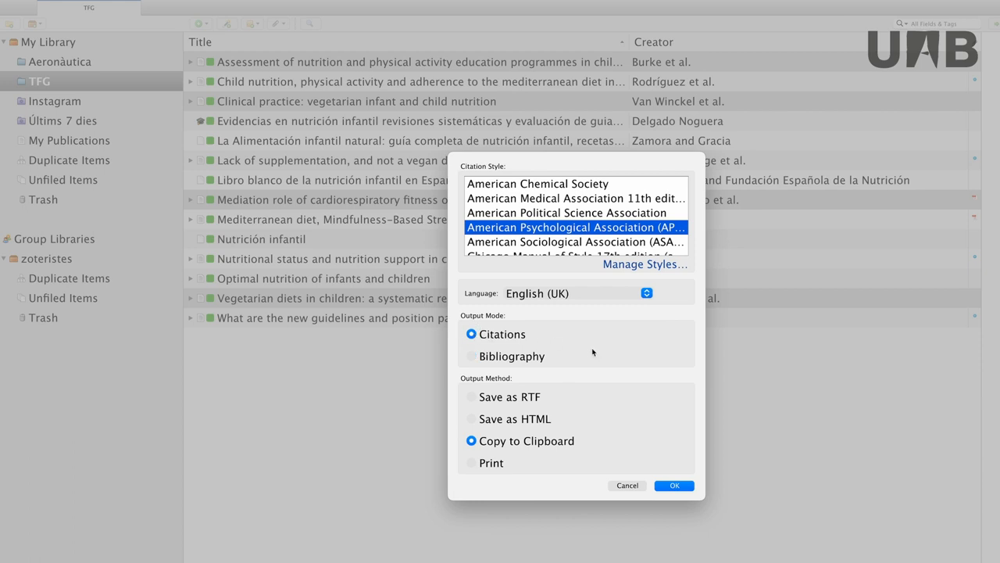
mouse_move(503, 368)
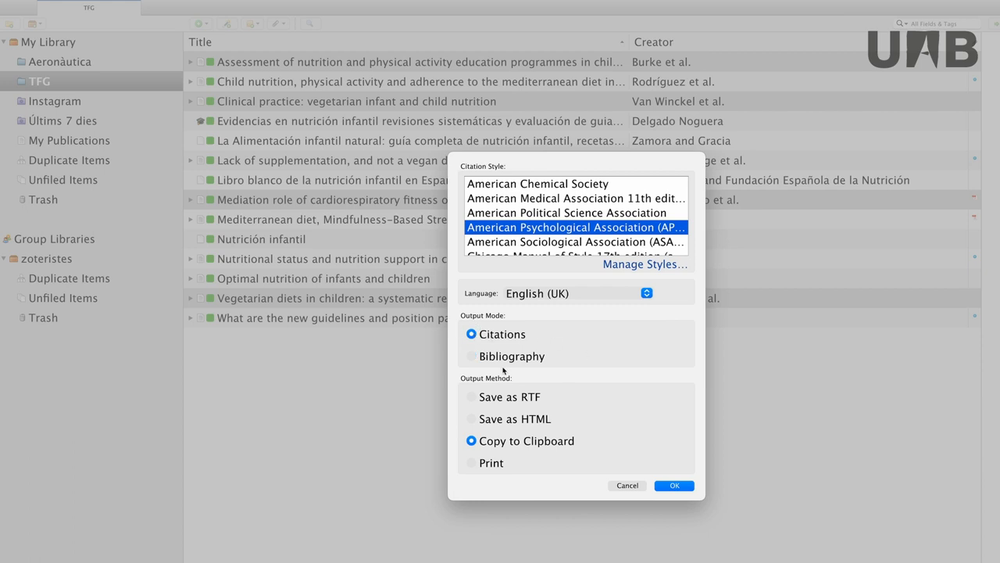
left_click(673, 485)
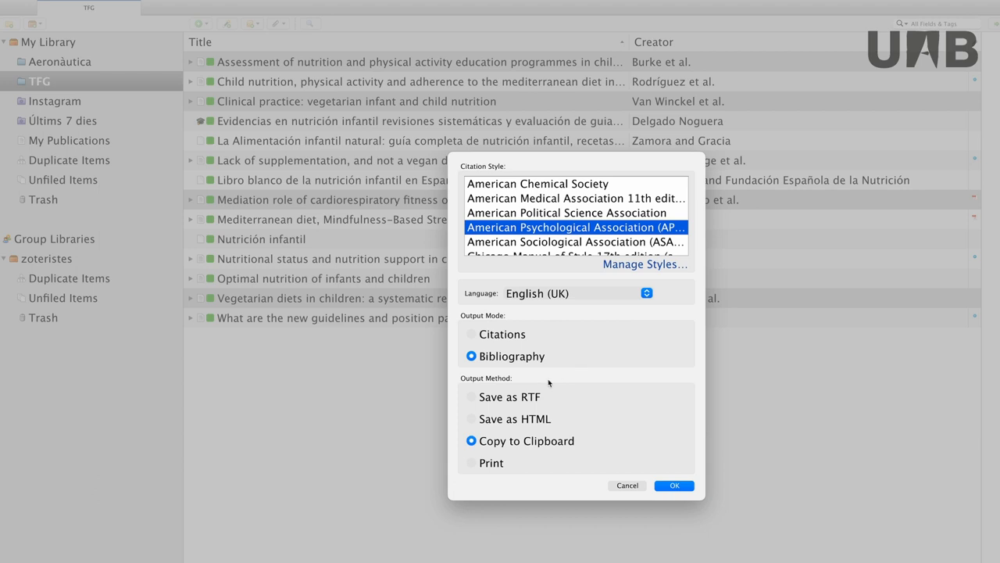
mouse_move(473, 400)
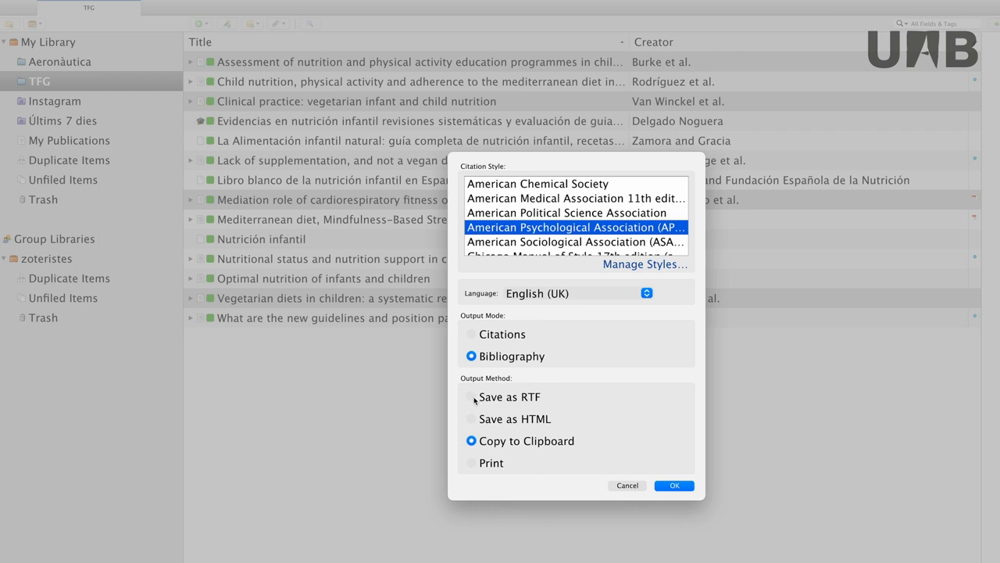
After trying RTF and HTML output, send the bibliography to the clipboard and generate it
left_click(472, 397)
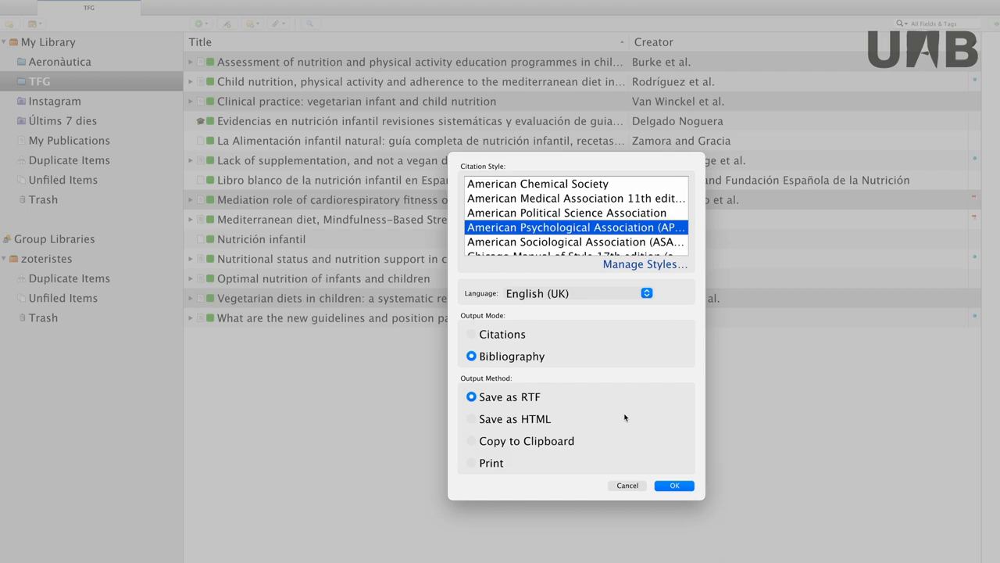
left_click(672, 484)
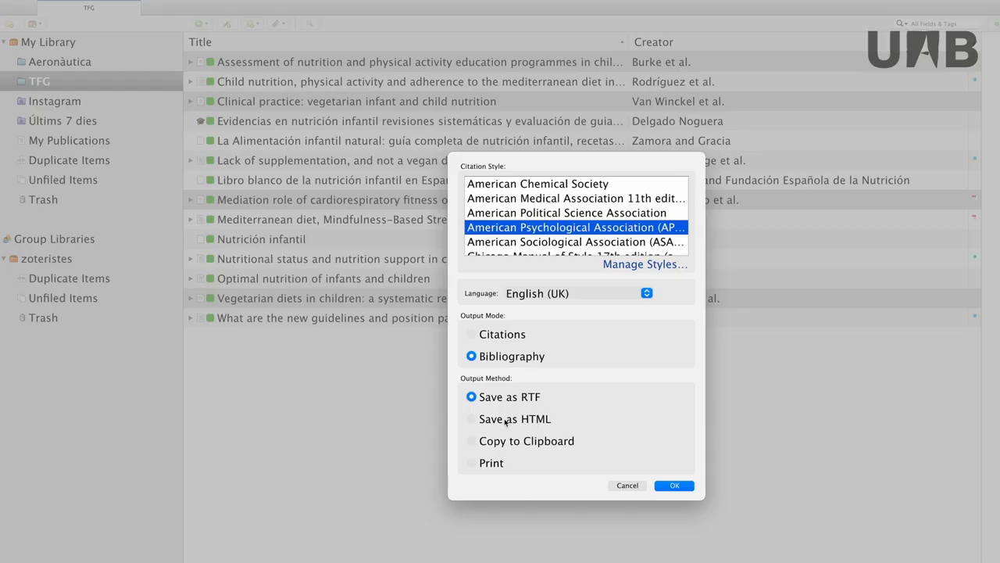
left_click(472, 419)
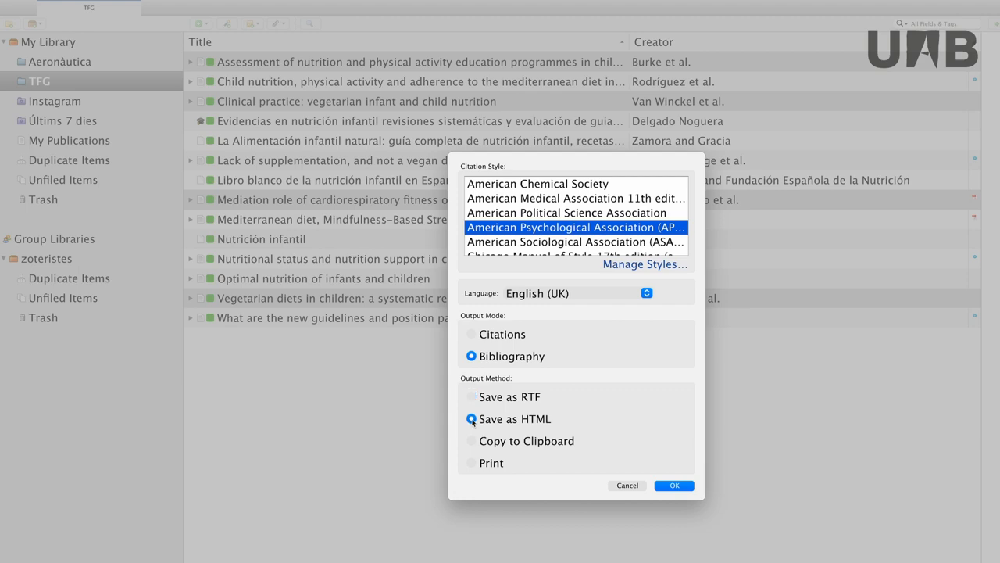
left_click(673, 484)
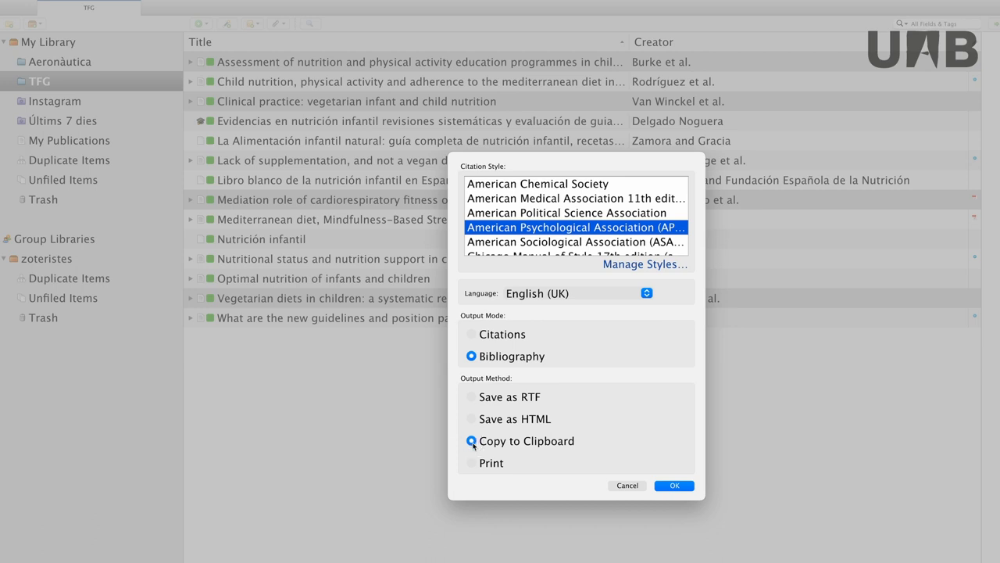
left_click(472, 440)
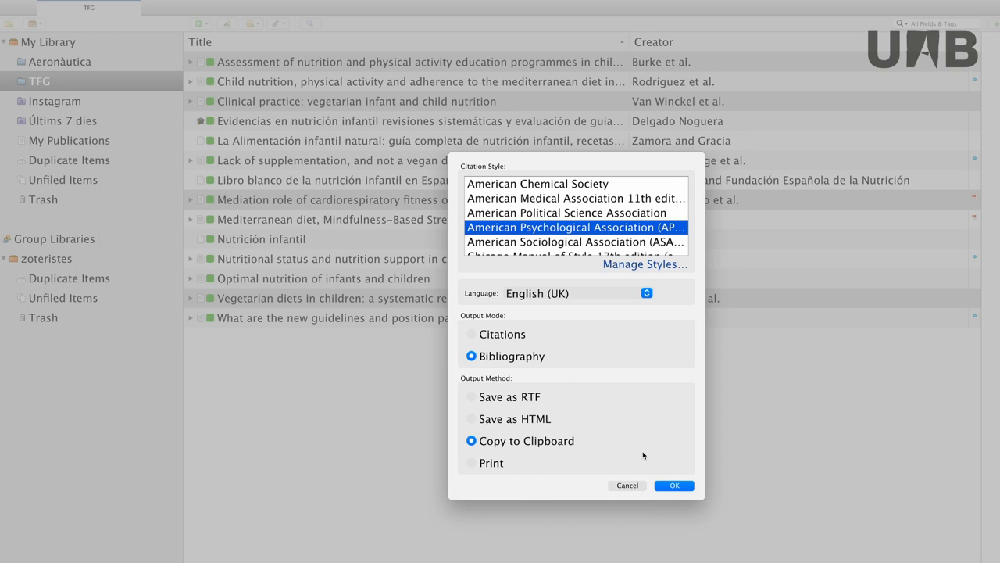
left_click(673, 485)
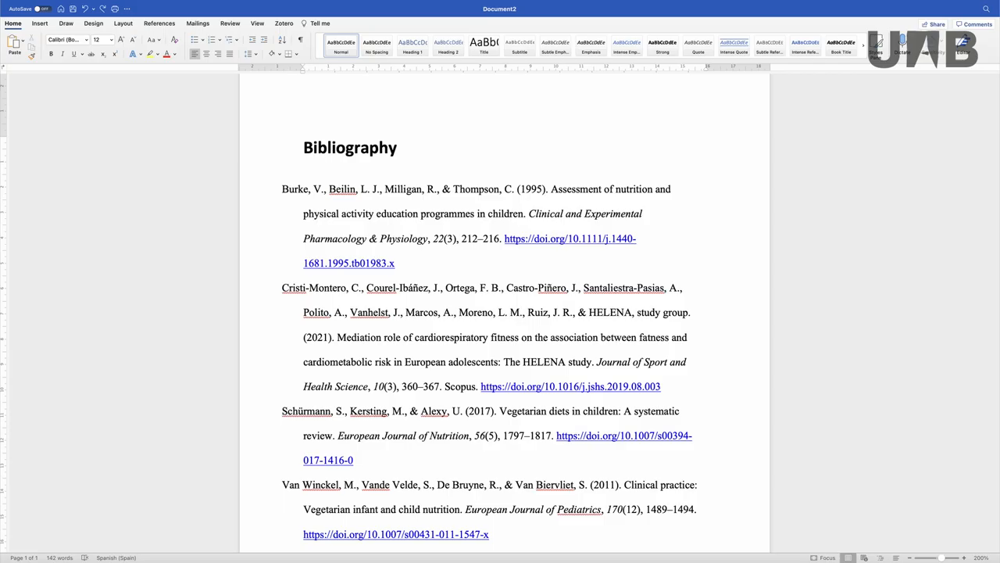